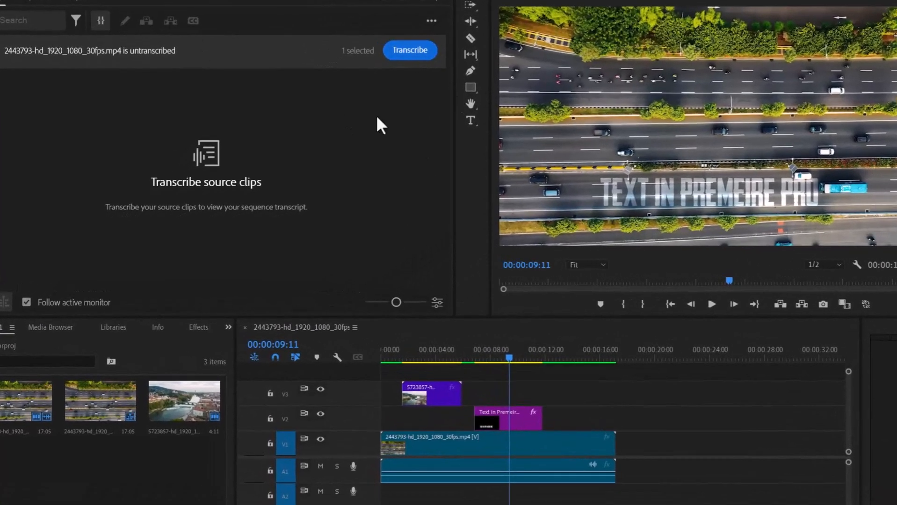
pyautogui.moveTo(163, 127)
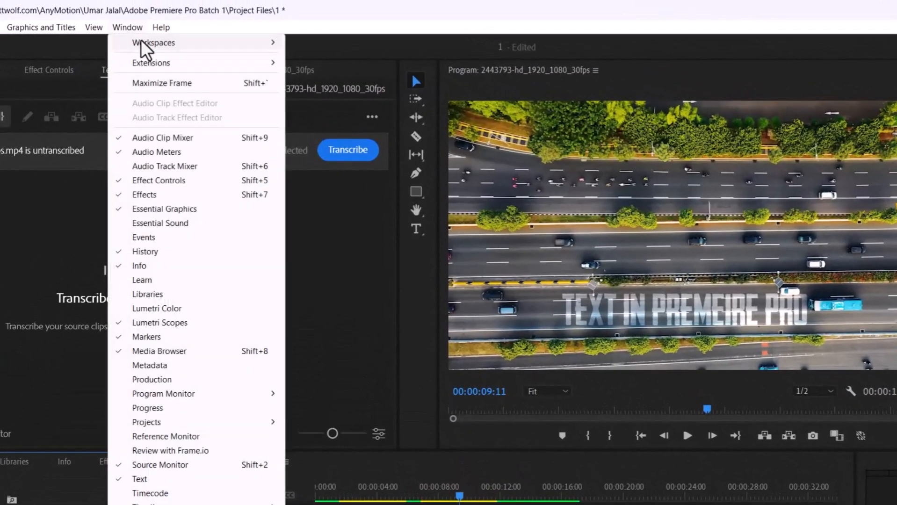
# - Show the Essential Graphics panel from the Window menu
pyautogui.click(153, 43)
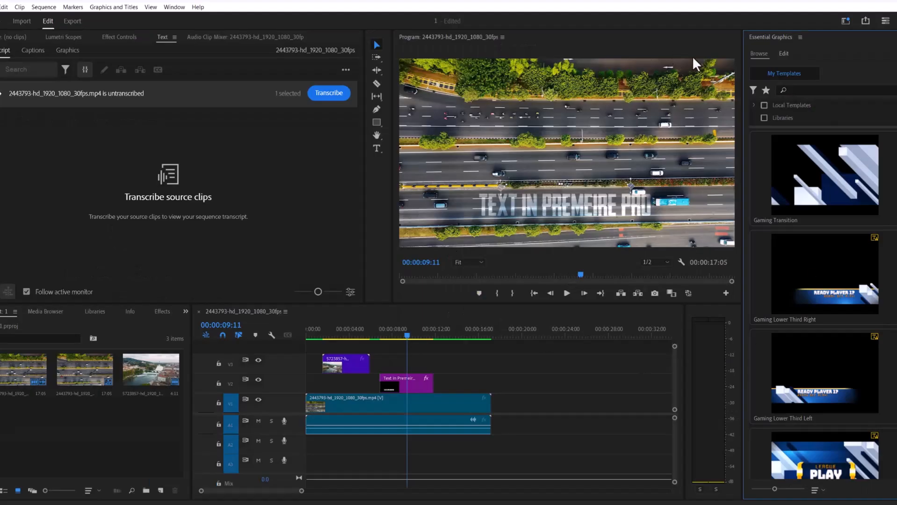
pyautogui.moveTo(613, 304)
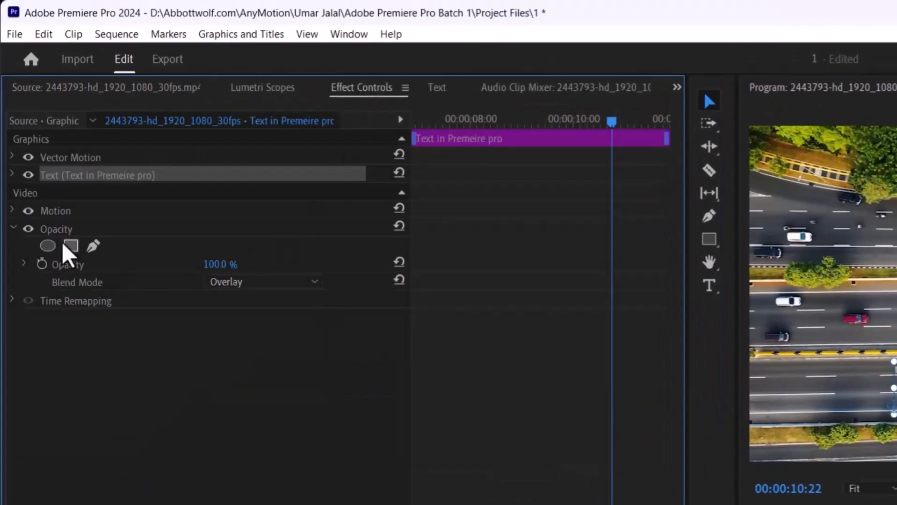
pyautogui.click(263, 282)
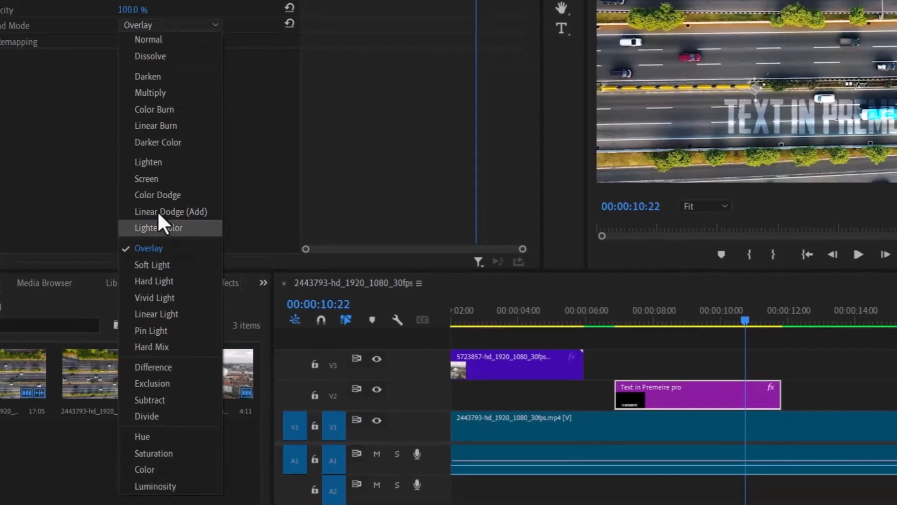
pyautogui.click(148, 39)
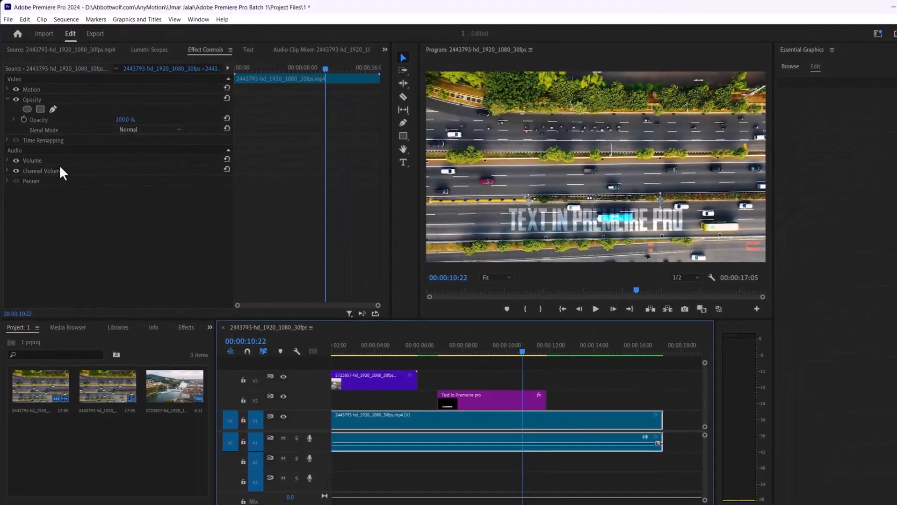
pyautogui.click(31, 89)
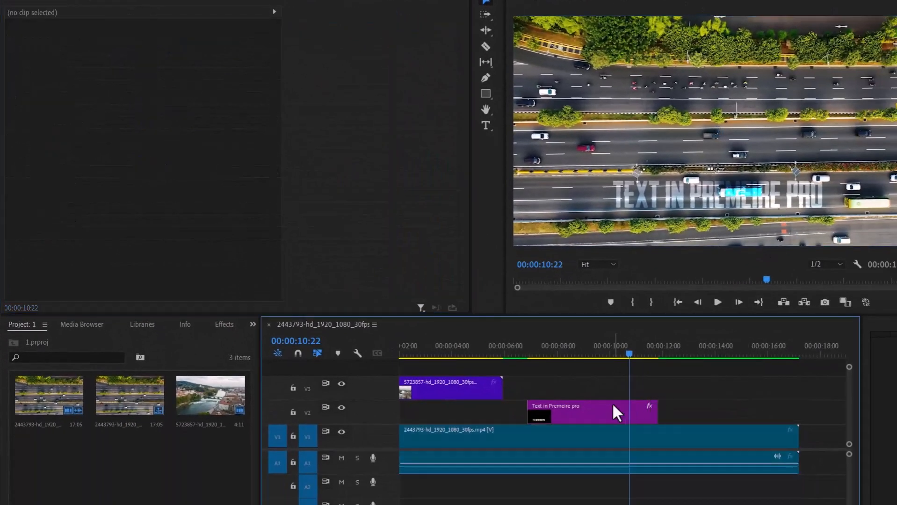
# - Select the V2 title clip and move the playhead to its start, 00:00:07:10
pyautogui.click(589, 411)
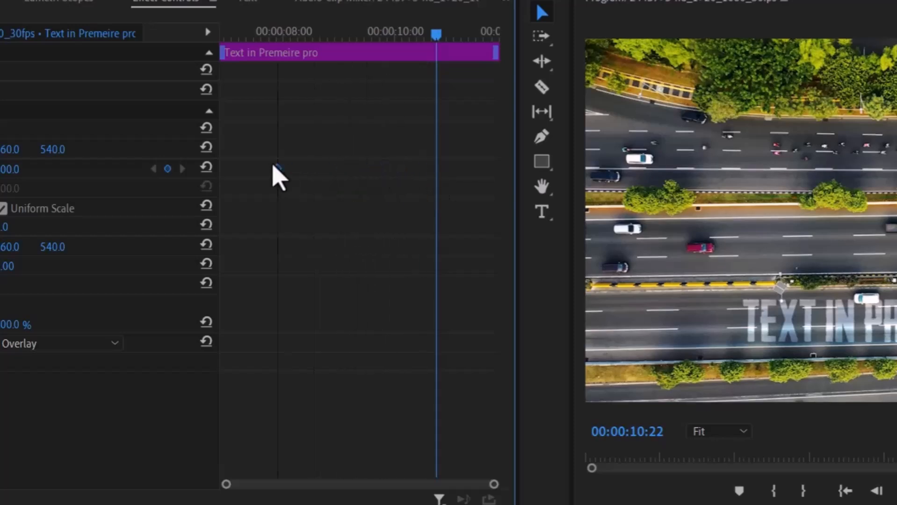
pyautogui.click(246, 31)
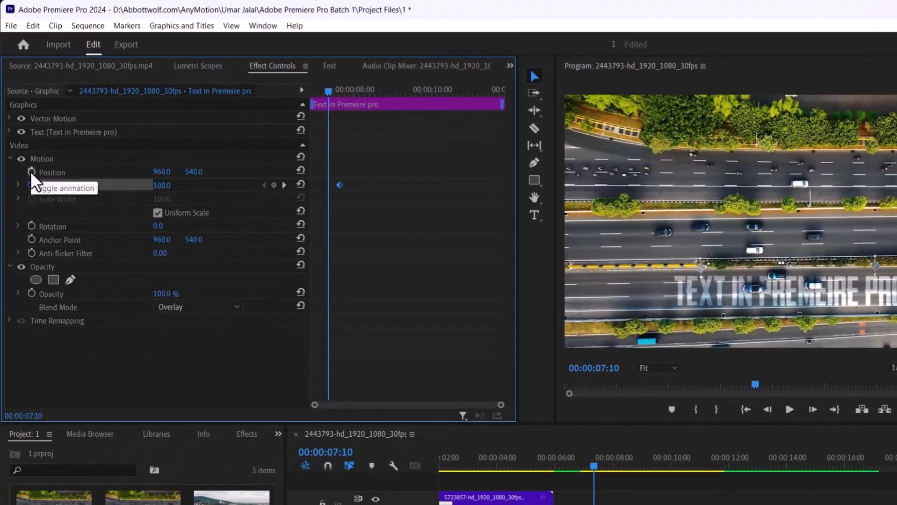
# - Turn off the Position stopwatch and confirm deleting the existing keyframes
pyautogui.click(32, 172)
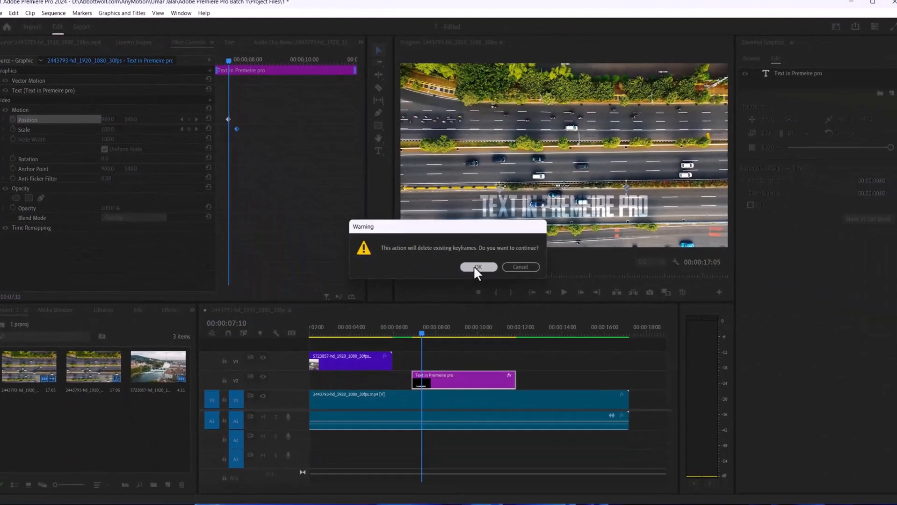
pyautogui.click(477, 267)
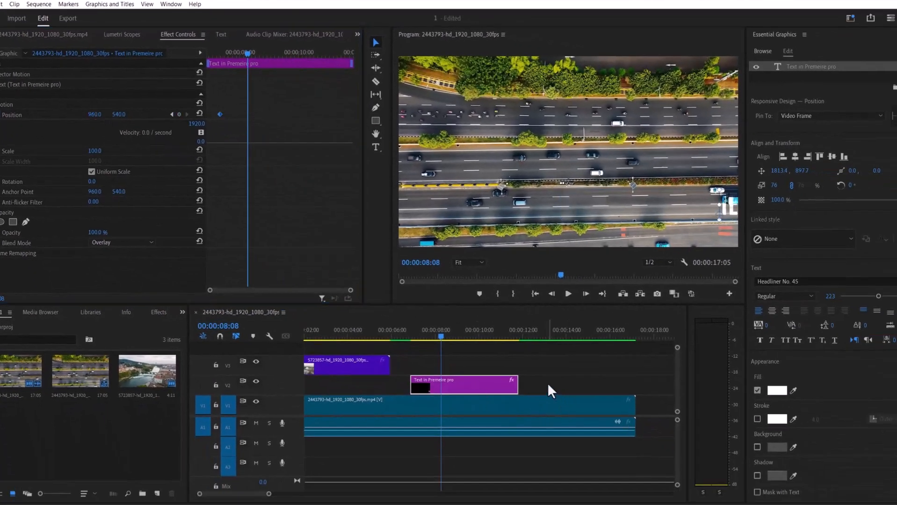
# - Add an ending Position keyframe at 960, 540, then rewind and preview the slide-in
pyautogui.click(461, 383)
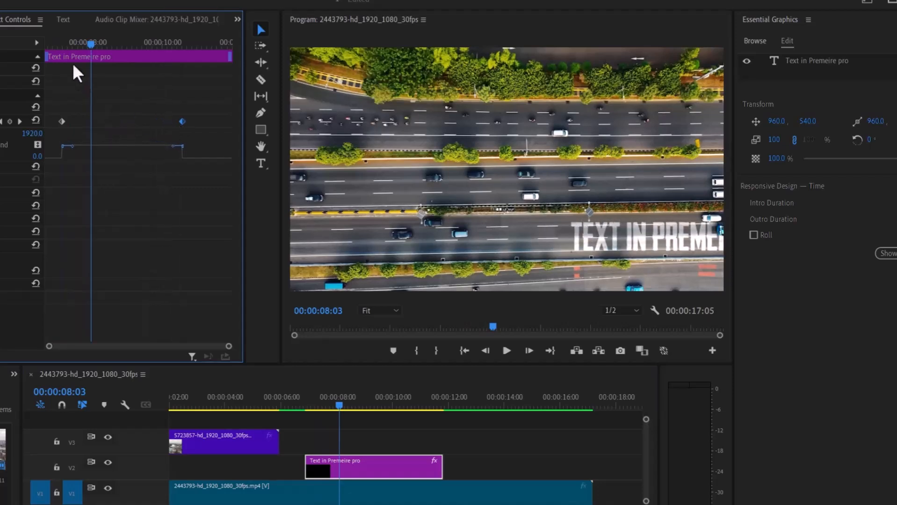
pyautogui.click(505, 351)
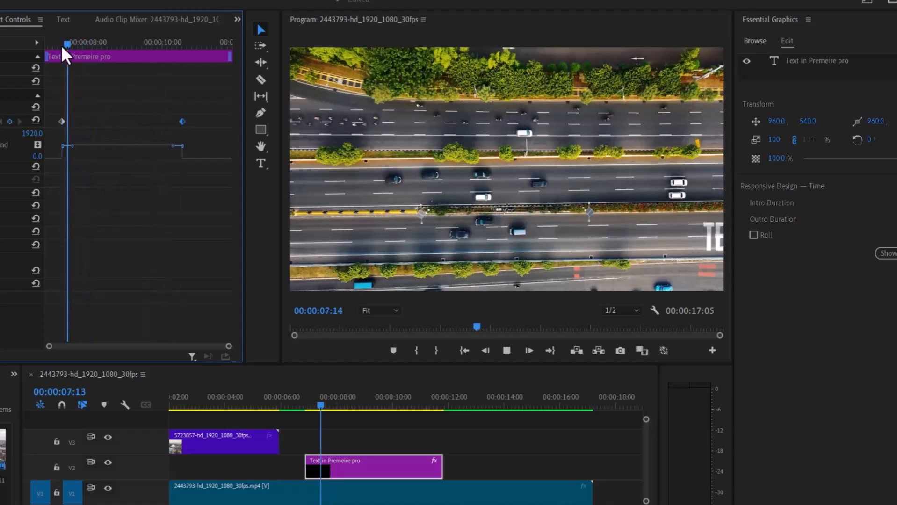
pyautogui.click(504, 394)
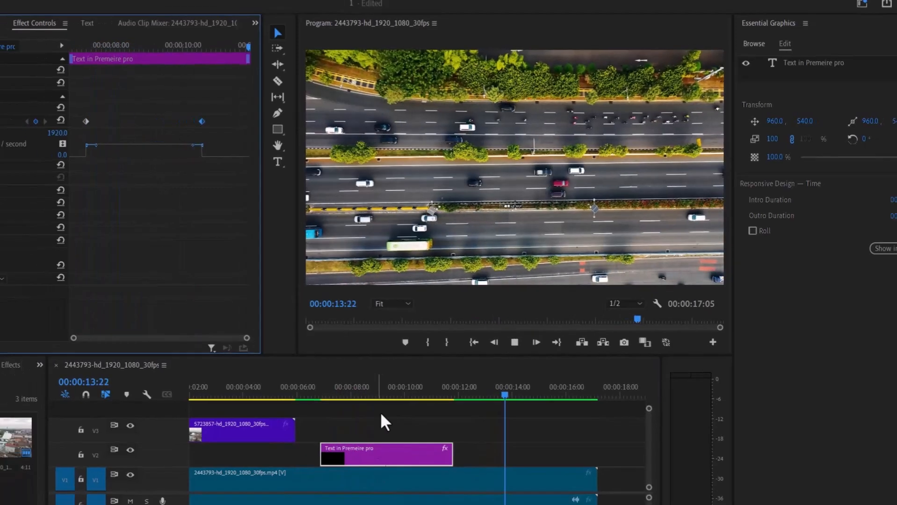